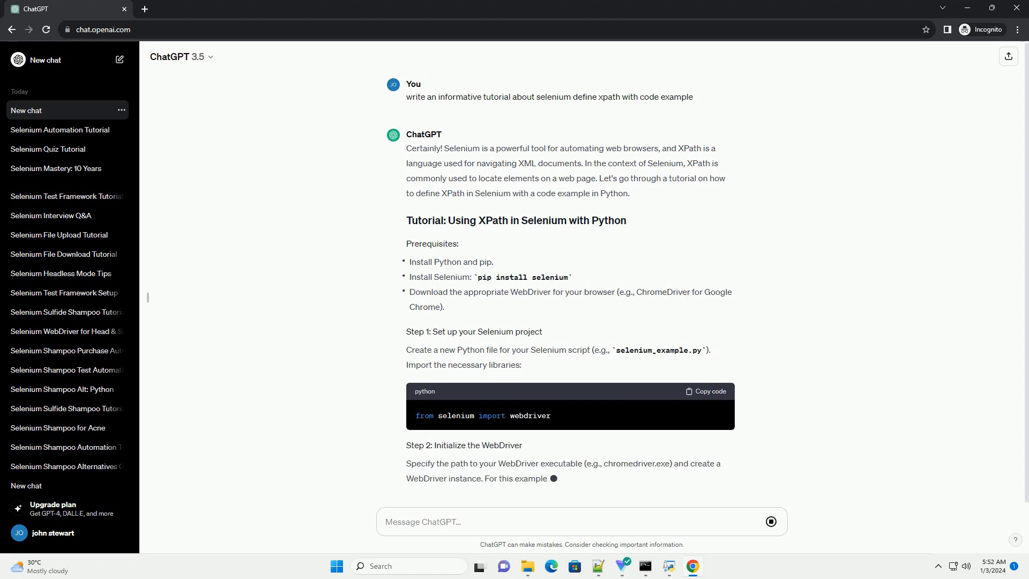
{"action": "scroll", "scroll_direction": "down", "scroll_amount": 3}
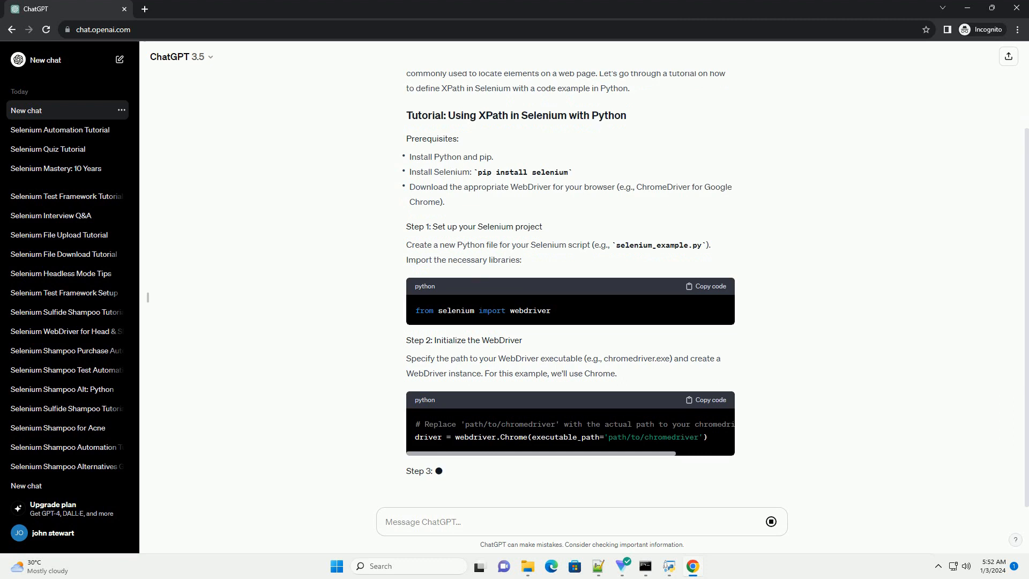
{"action": "scroll", "scroll_direction": "down", "scroll_amount": 3}
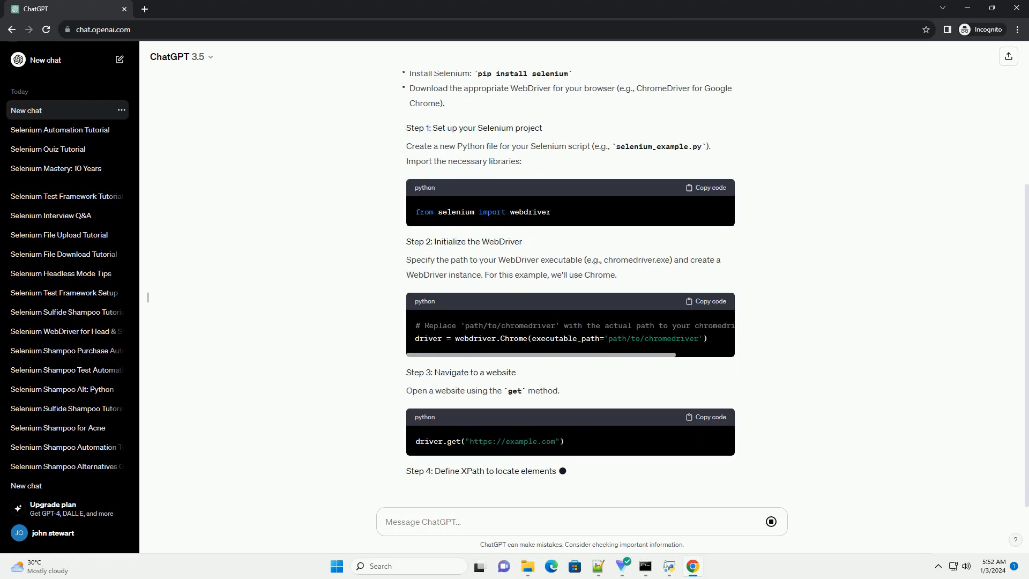
{"action": "scroll", "scroll_direction": "down", "scroll_amount": 3}
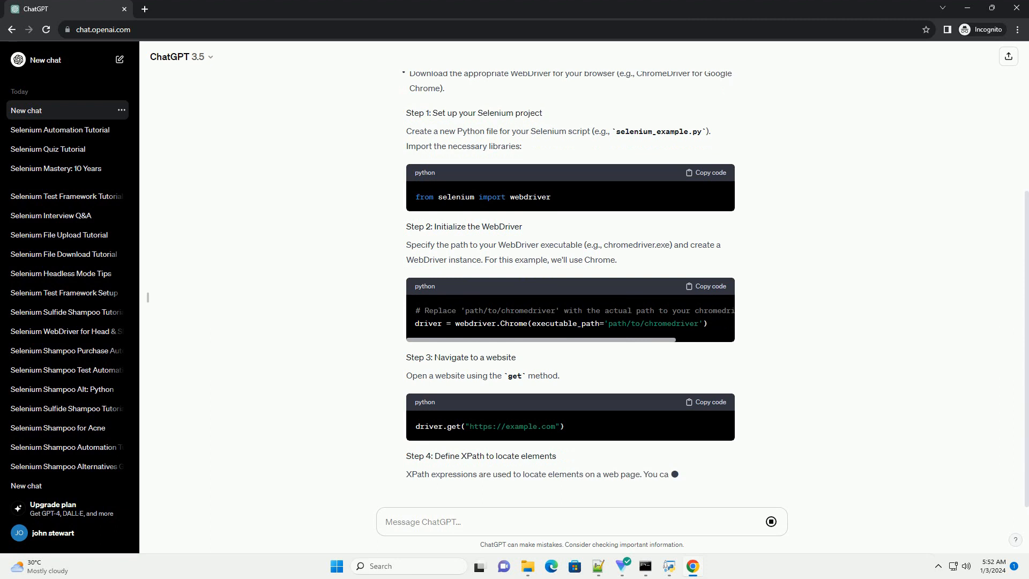
{"action": "scroll", "scroll_direction": "down", "scroll_amount": 3}
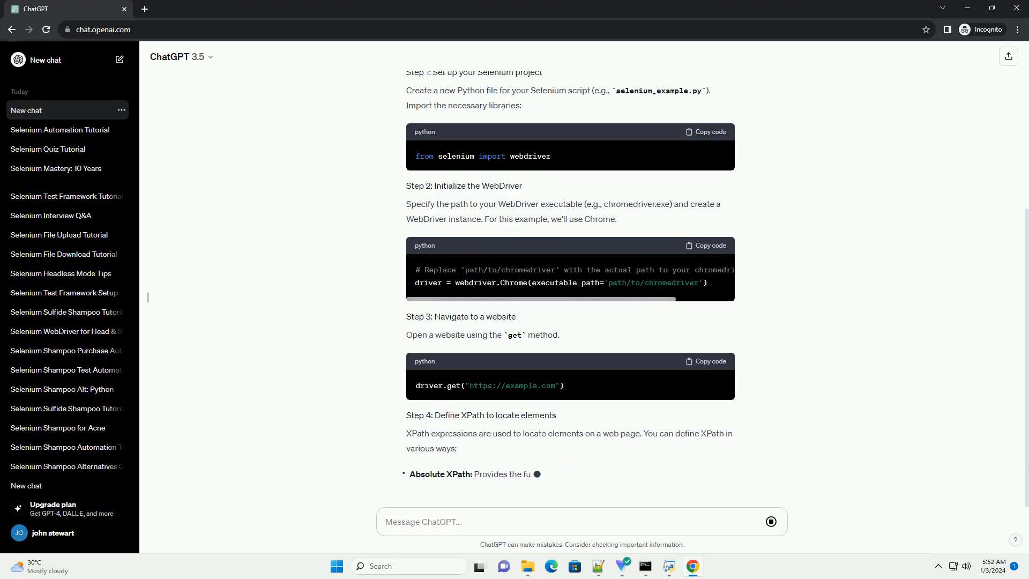
{"action": "scroll", "scroll_direction": "down", "scroll_amount": 3}
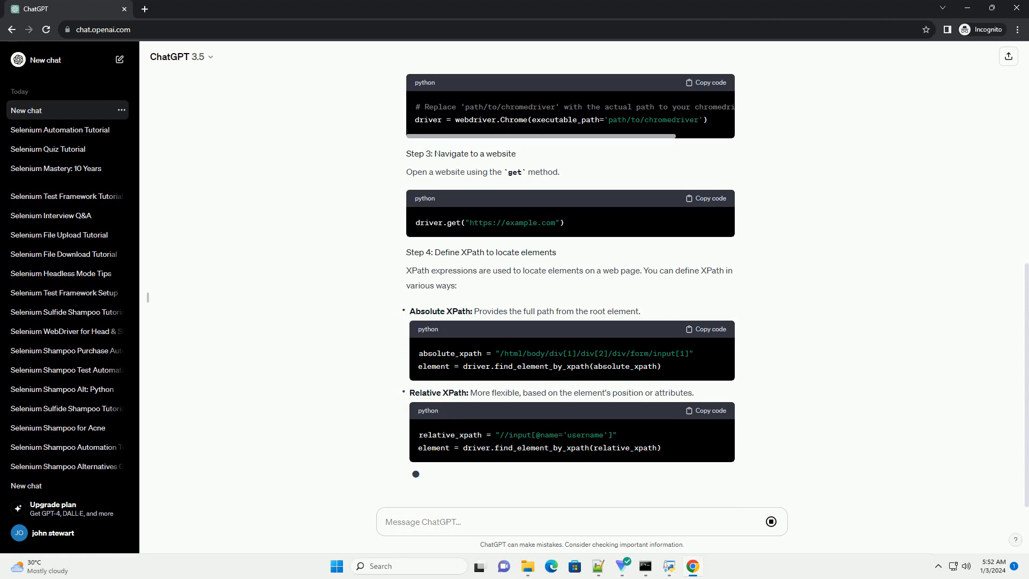
{"action": "scroll", "scroll_direction": "down", "scroll_amount": 3}
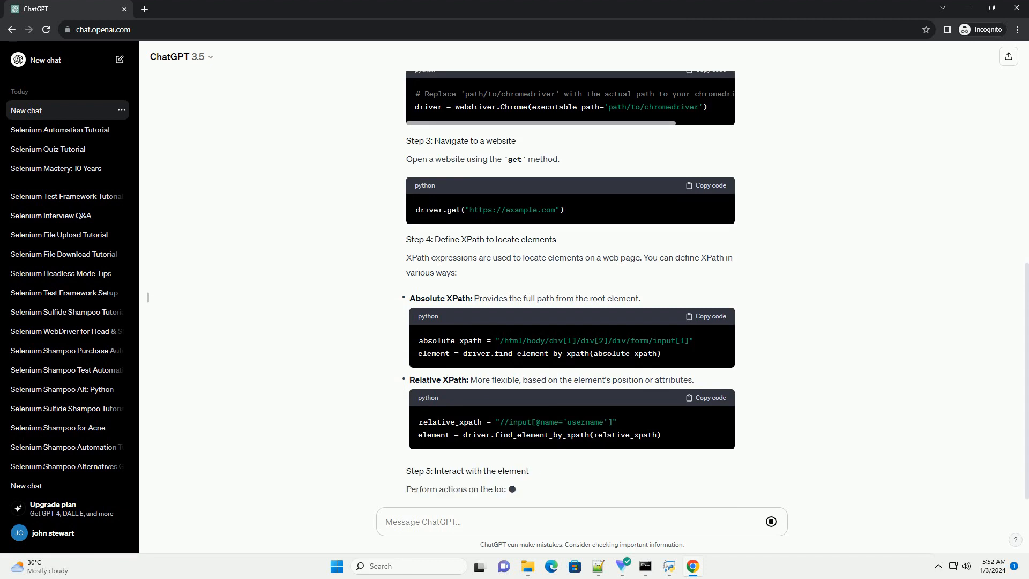
{"action": "scroll", "scroll_direction": "down", "scroll_amount": 3}
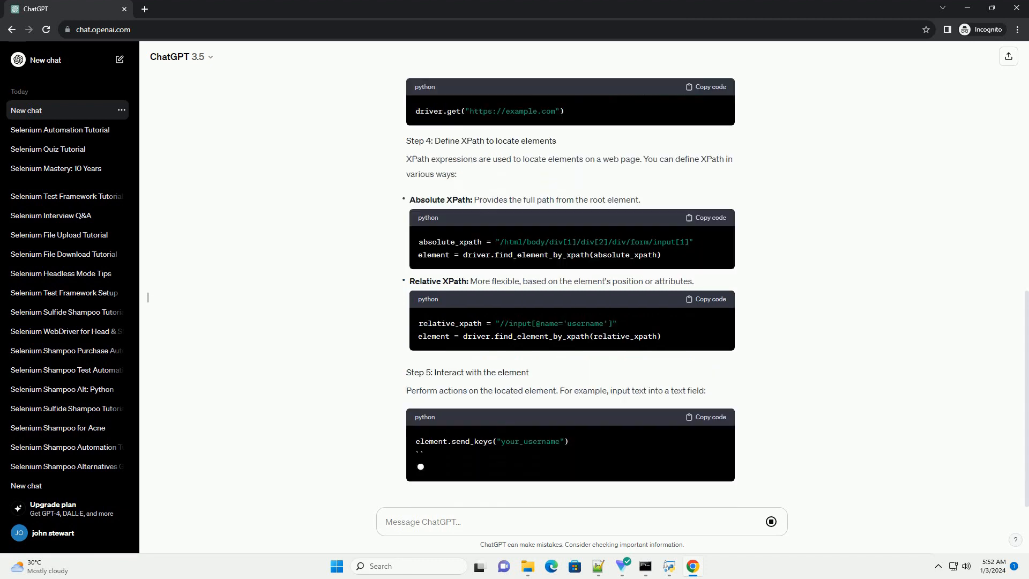
{"action": "scroll", "scroll_direction": "down", "scroll_amount": 3}
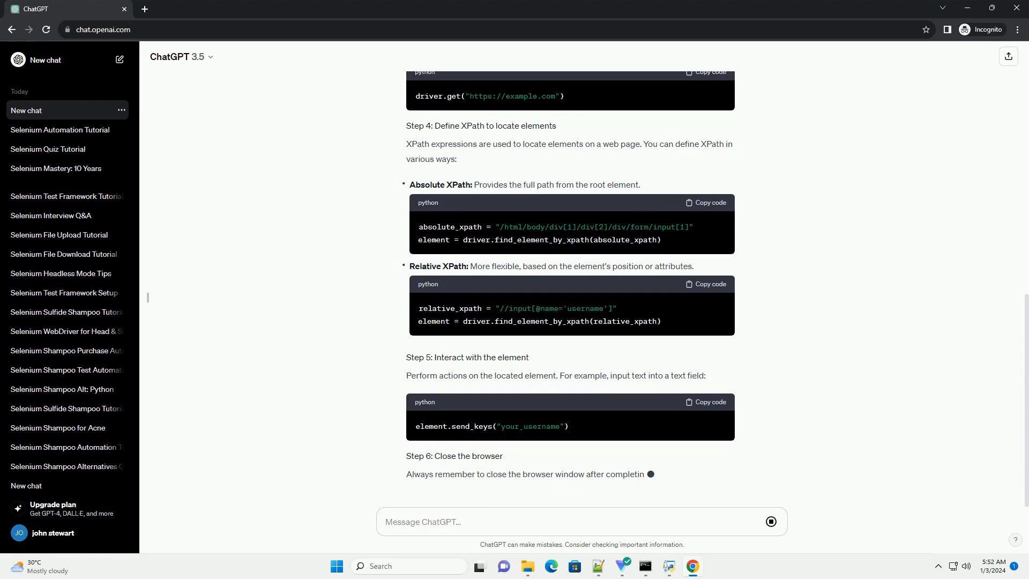
{"action": "scroll", "scroll_direction": "down", "scroll_amount": 3}
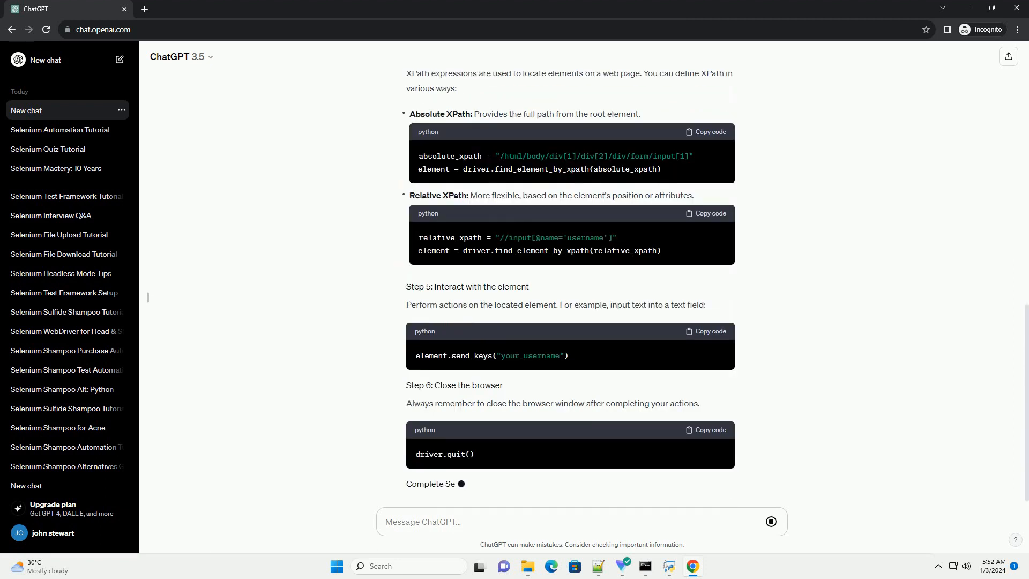
{"action": "scroll", "scroll_direction": "down", "scroll_amount": 3}
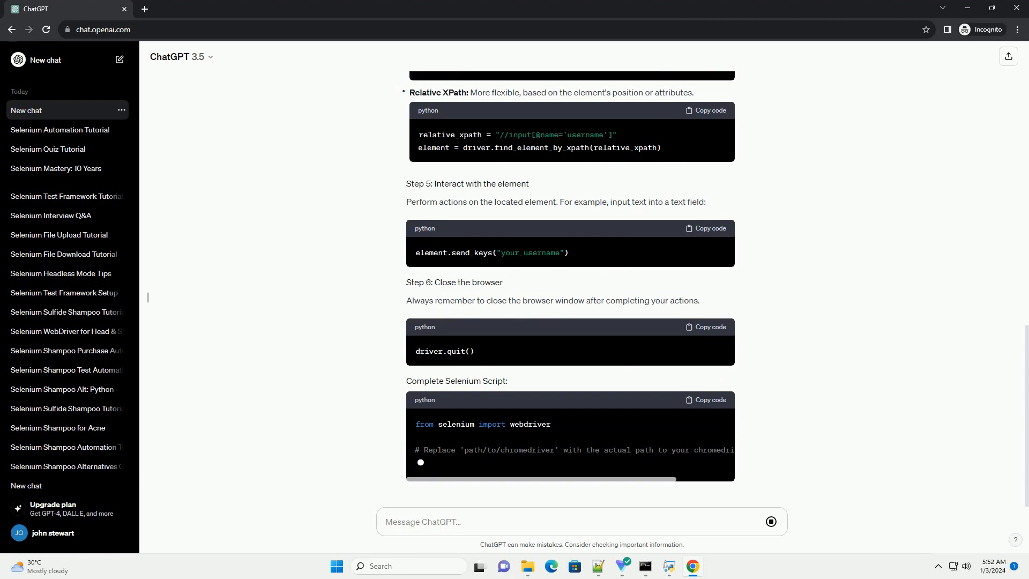
{"action": "scroll", "scroll_direction": "up", "scroll_amount": 3}
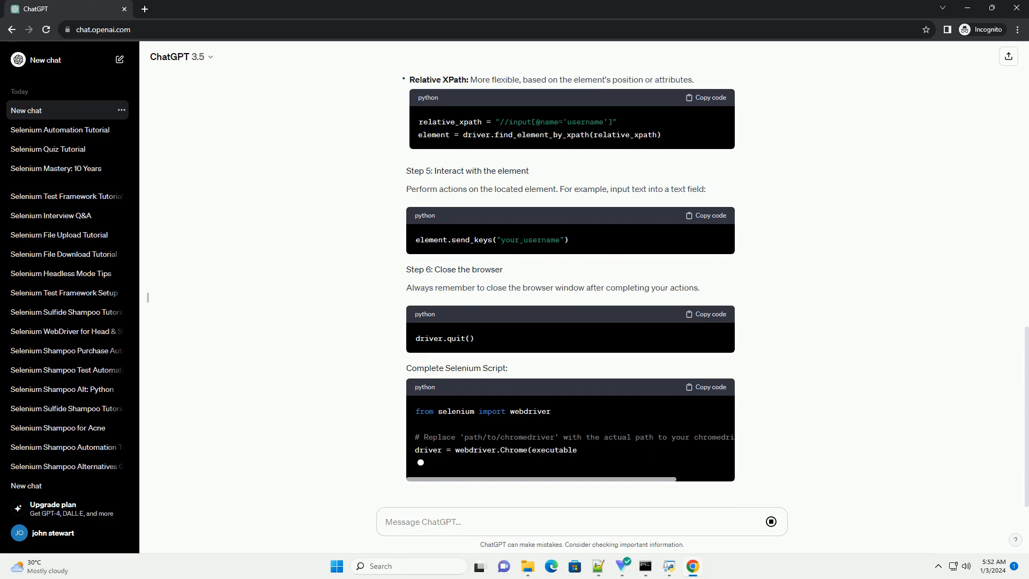
{"action": "scroll", "scroll_direction": "down", "scroll_amount": 3}
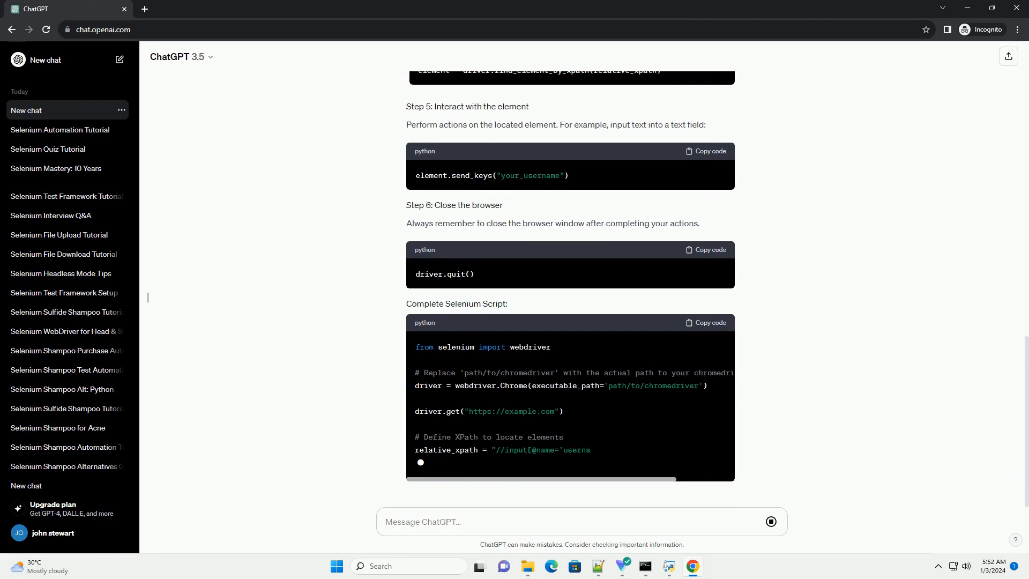
{"action": "scroll", "scroll_direction": "down", "scroll_amount": 3}
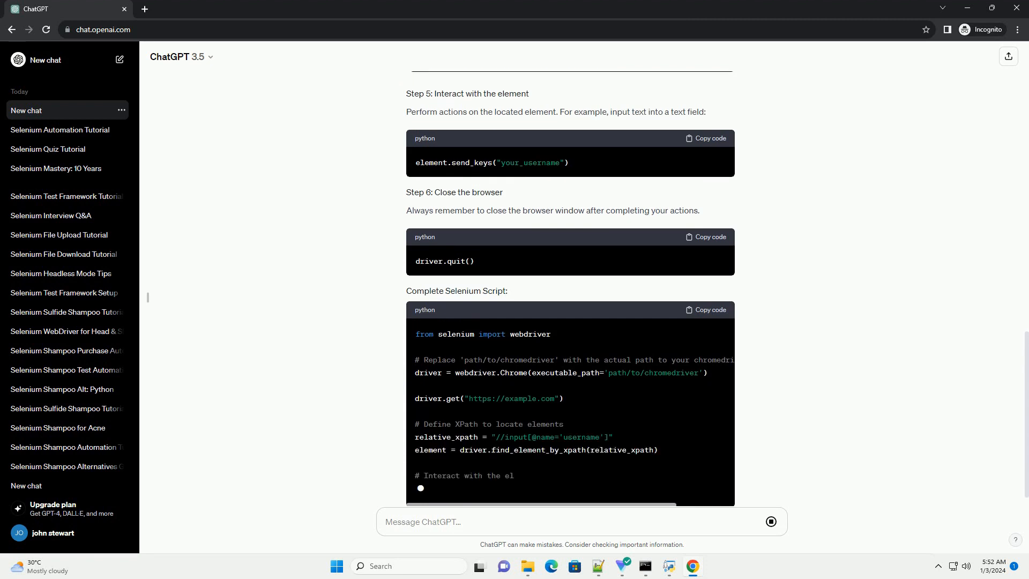
{"action": "scroll", "scroll_direction": "down", "scroll_amount": 3}
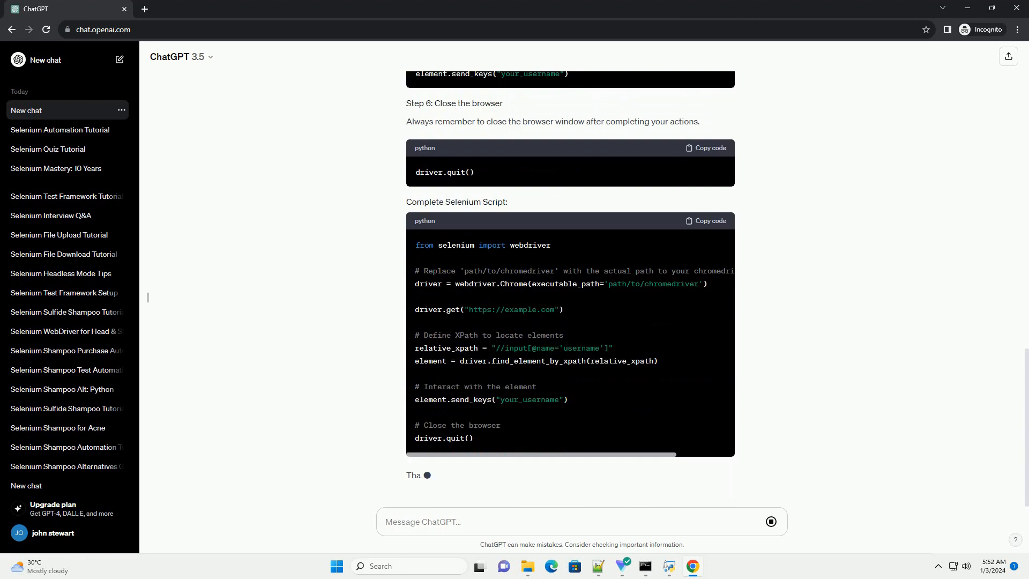